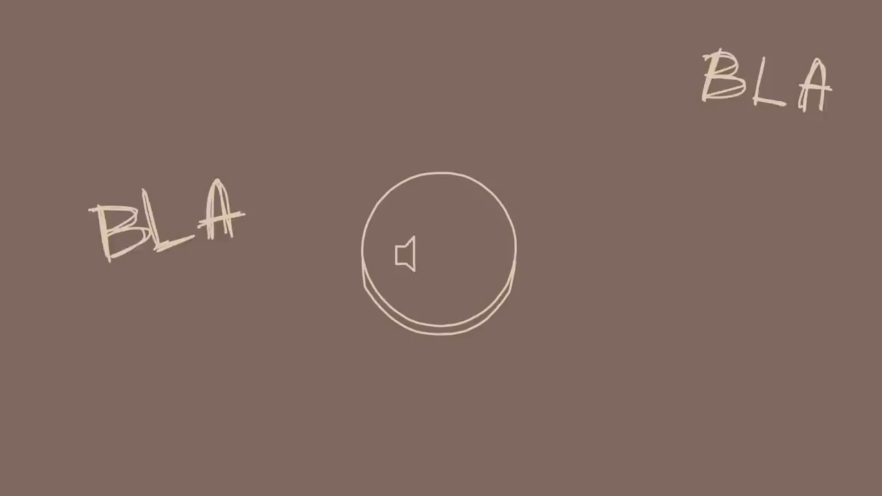
# - Let the animation draw the sound waves and diagonal slash over the speaker icon
pyautogui.click(436, 252)
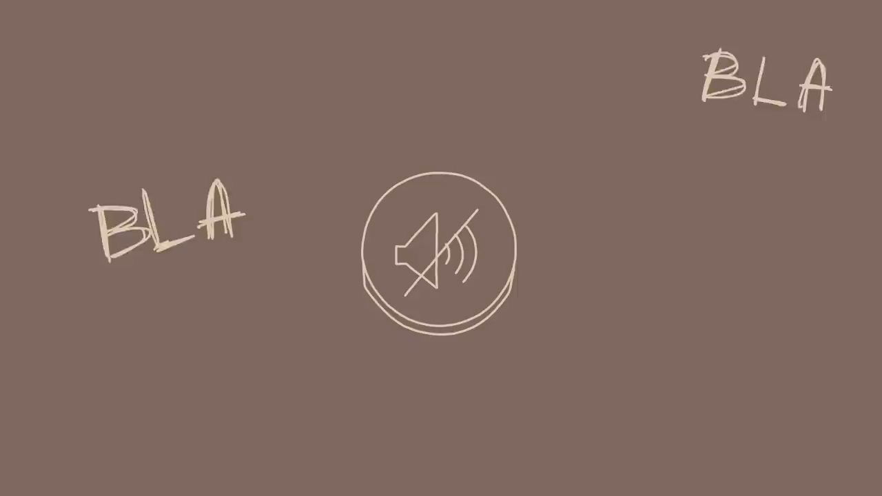